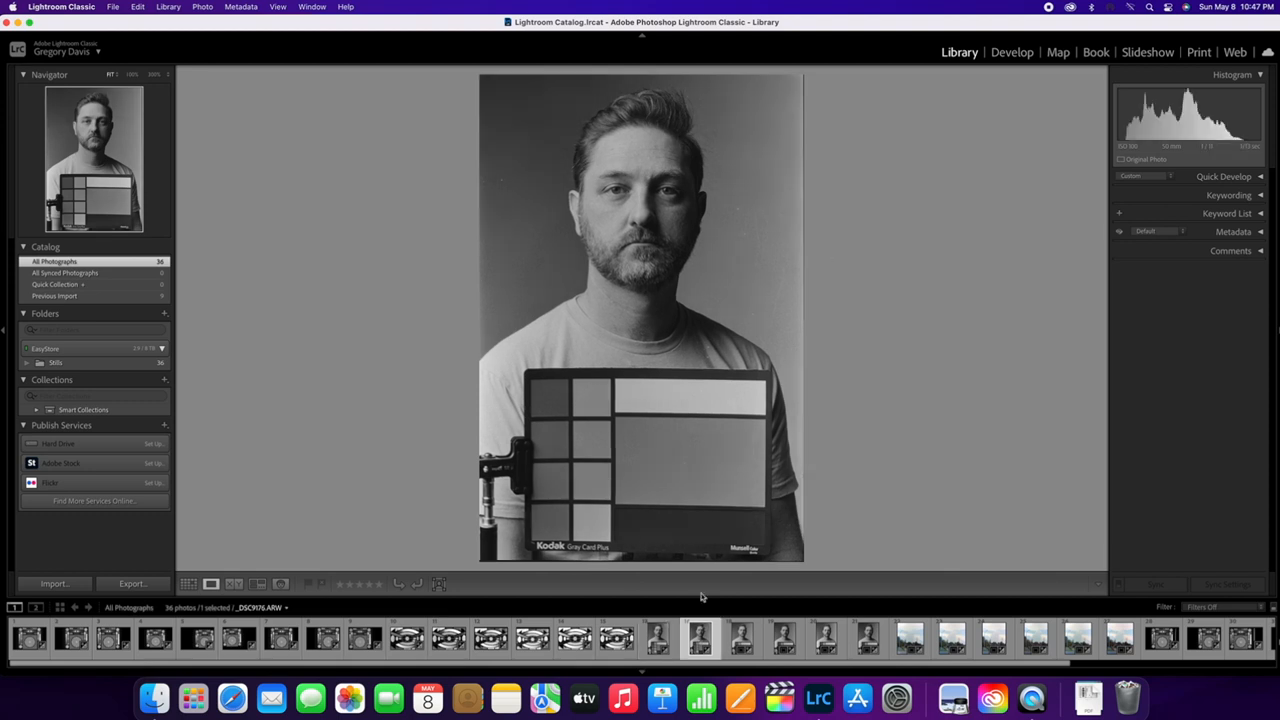
# Zoom _DSC9176.ARW to 100% in Loupe view to inspect the subject's face and beard.
pyautogui.click(658, 638)
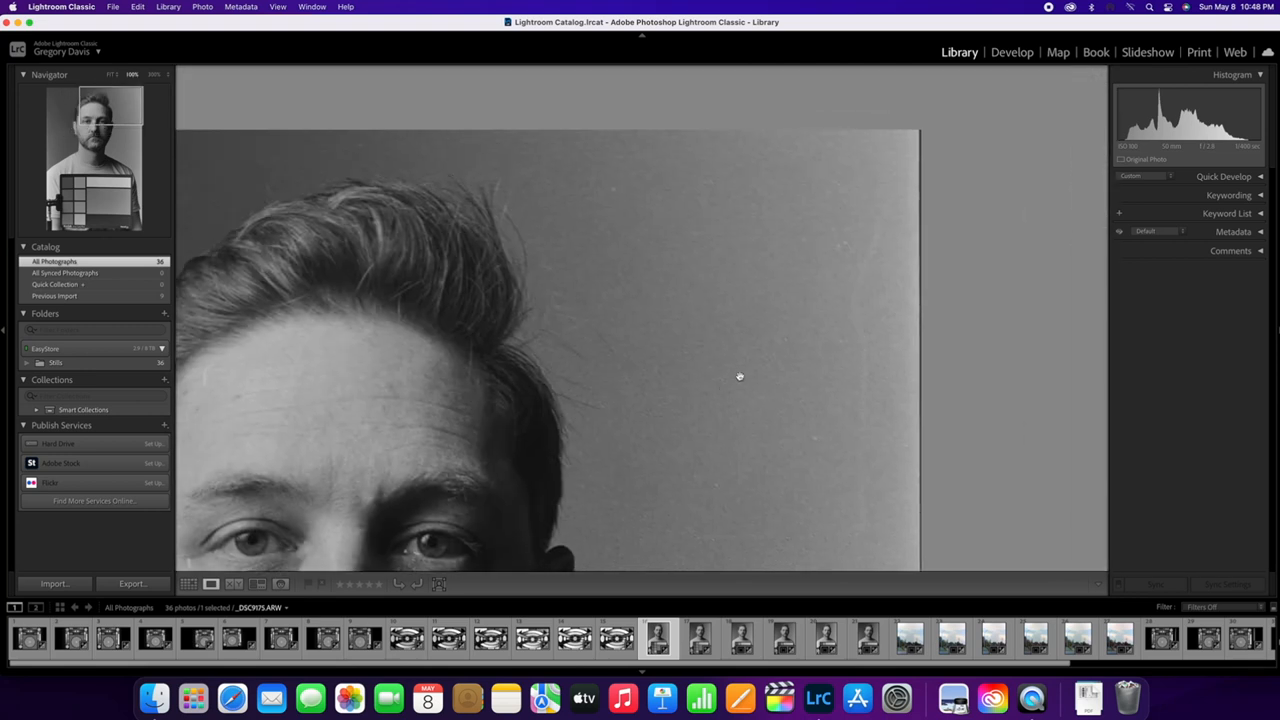
pyautogui.moveTo(755, 240)
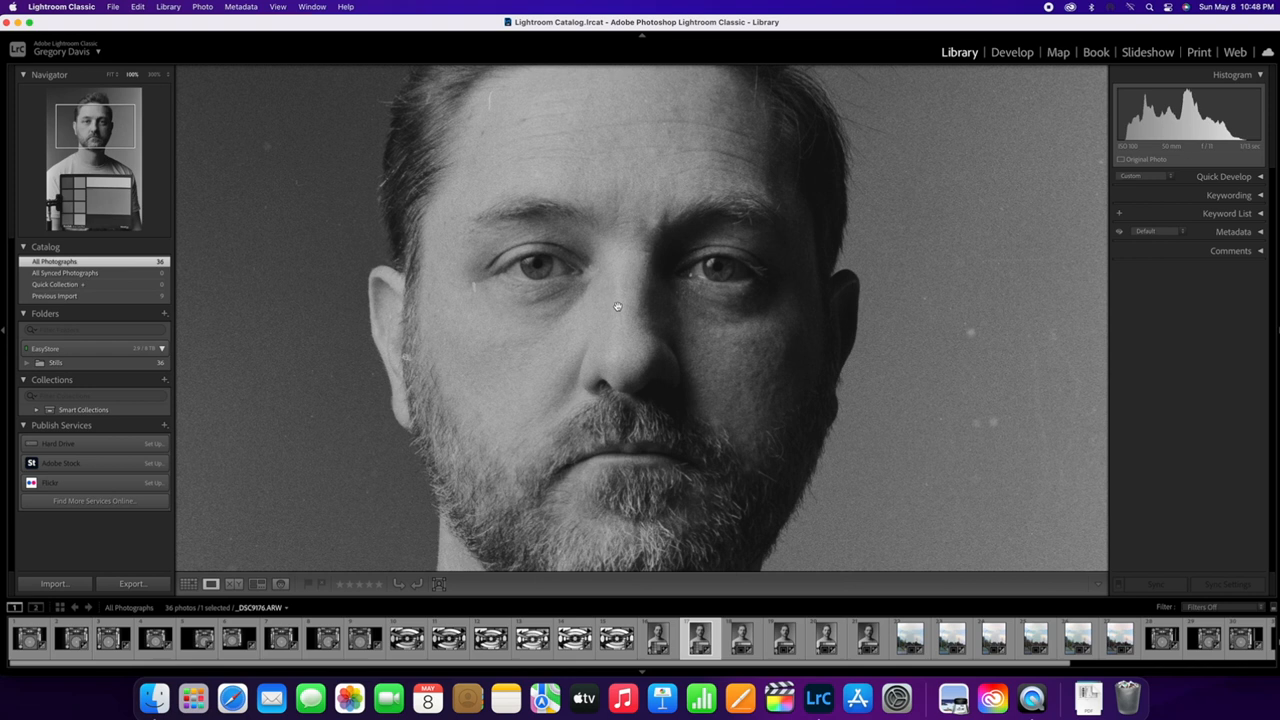
pyautogui.moveTo(612, 308)
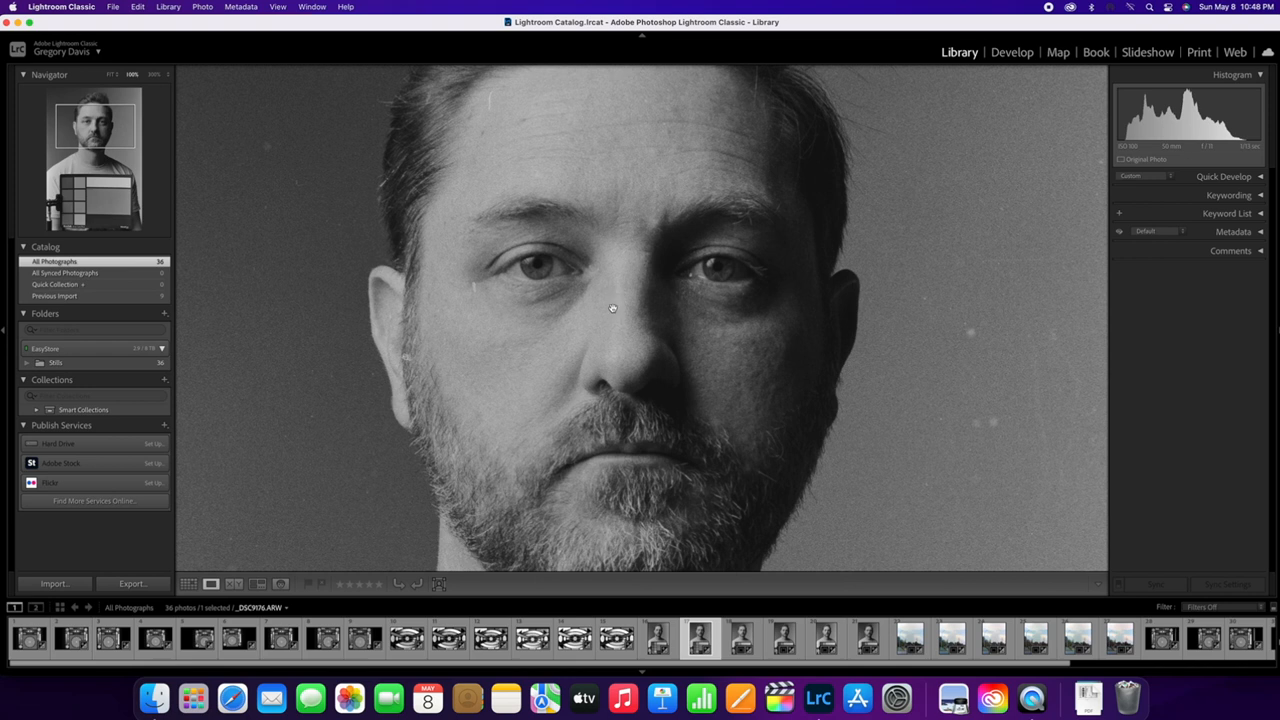